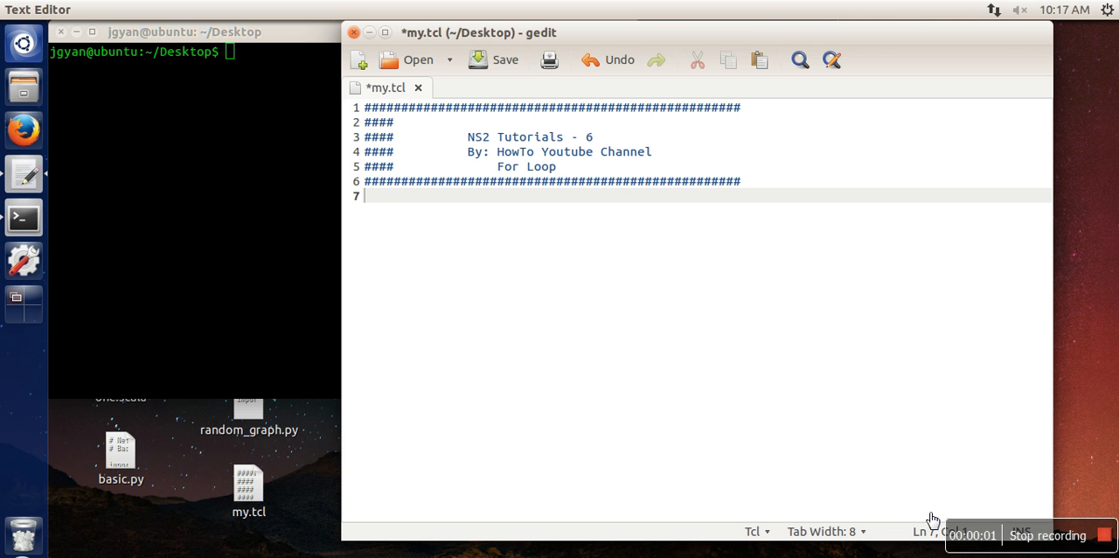
{"action": "mouse_move", "coordinate": [513, 300]}
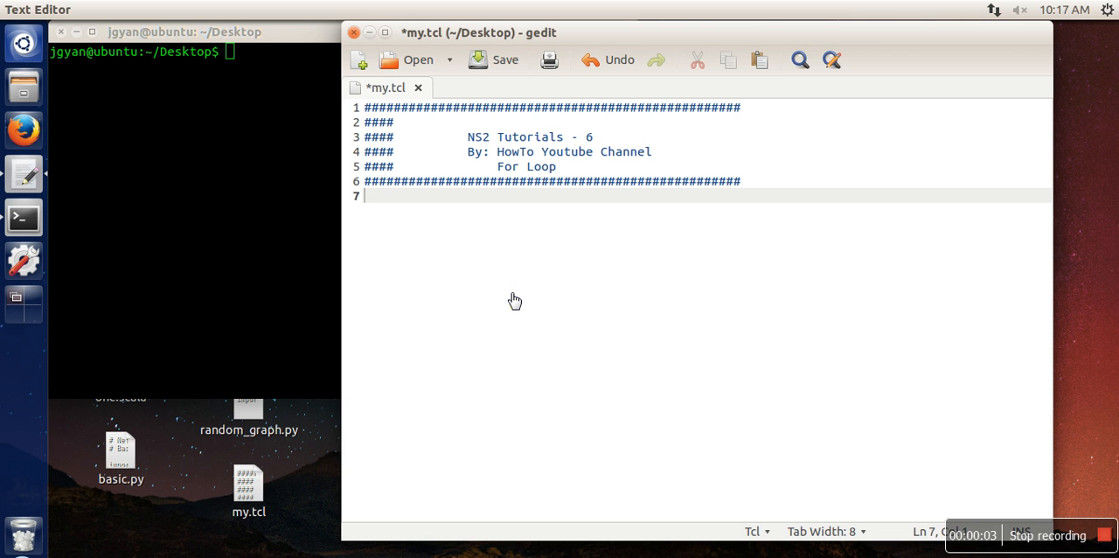
{"action": "mouse_move", "coordinate": [494, 253]}
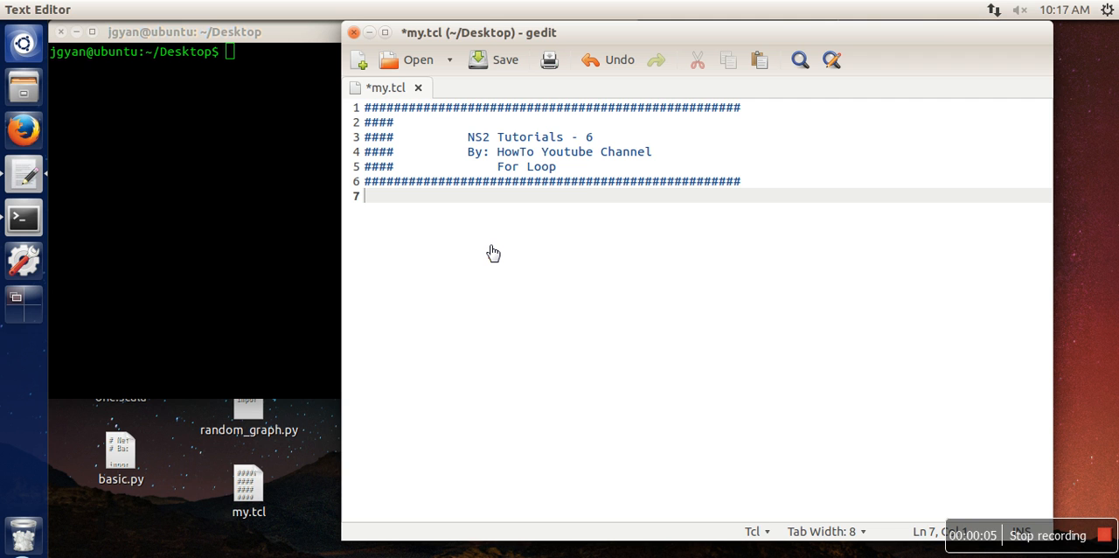
- Write the loop skeleton 'for {} {} {} {' with a closing brace on line 7
{"action": "type", "text": "fo"}
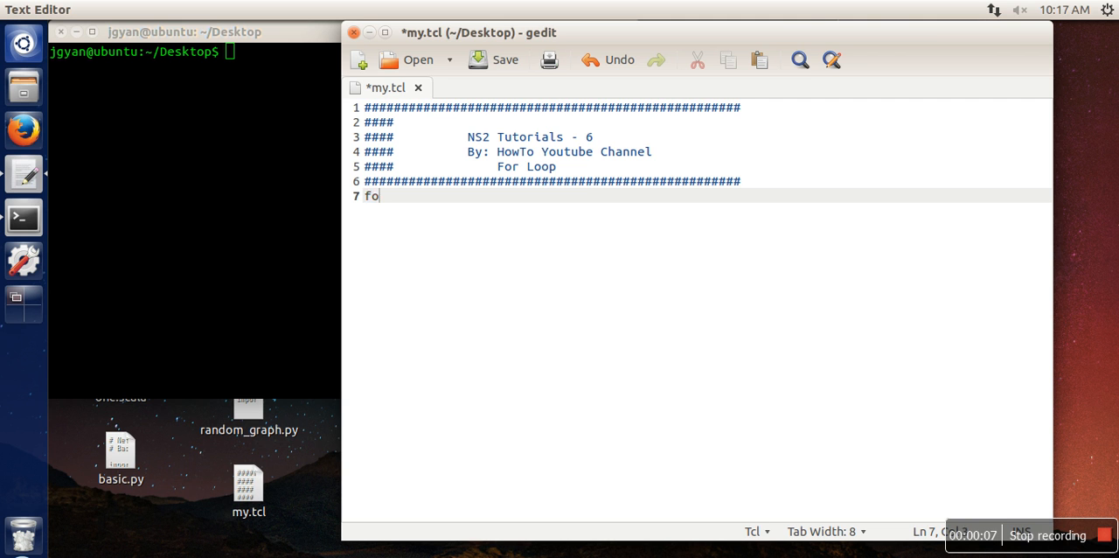
{"action": "type", "text": "r {"}
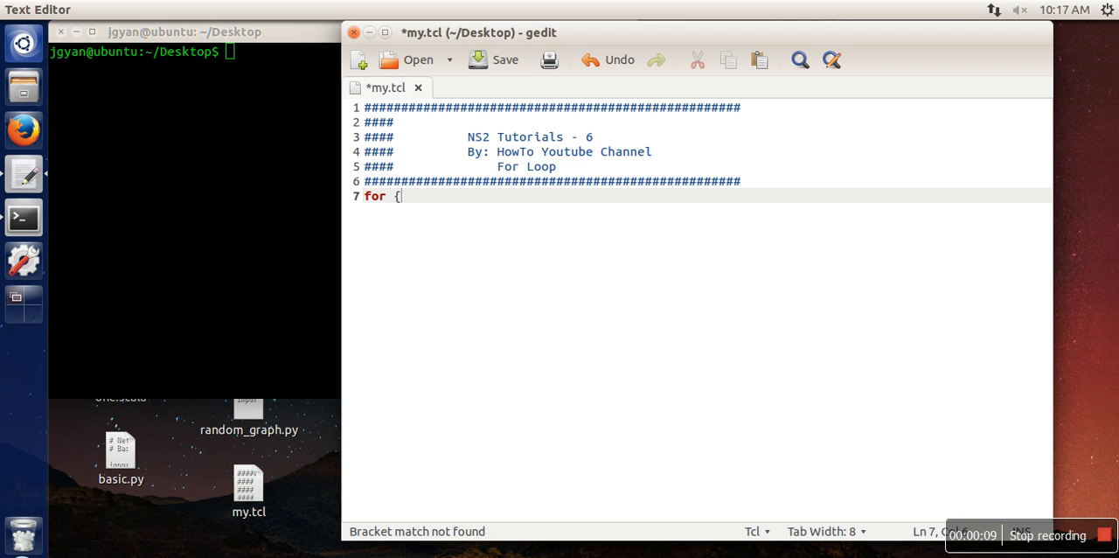
{"action": "type", "text": "} {} {"}
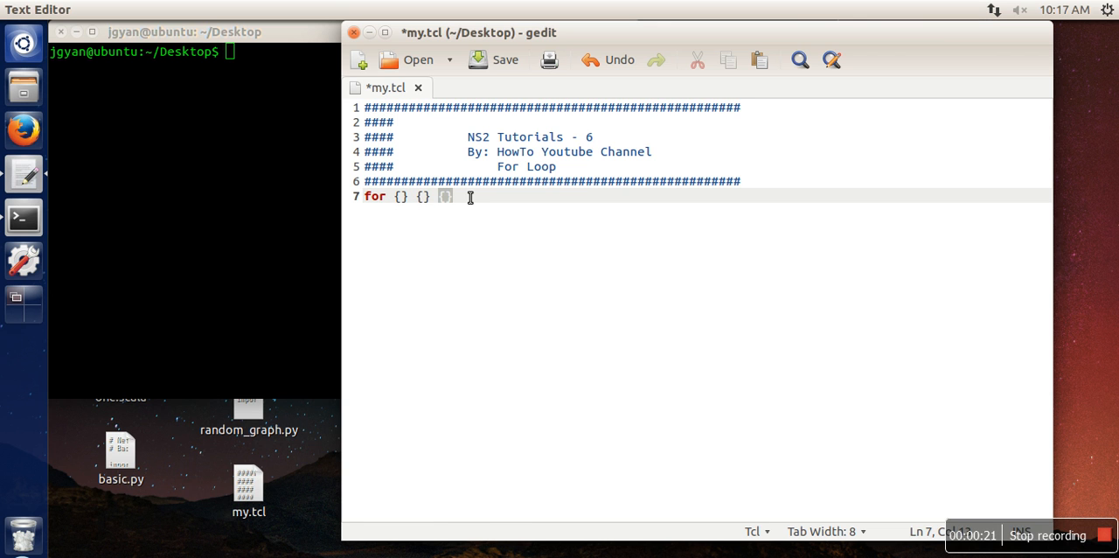
{"action": "type", "text": "{}"}
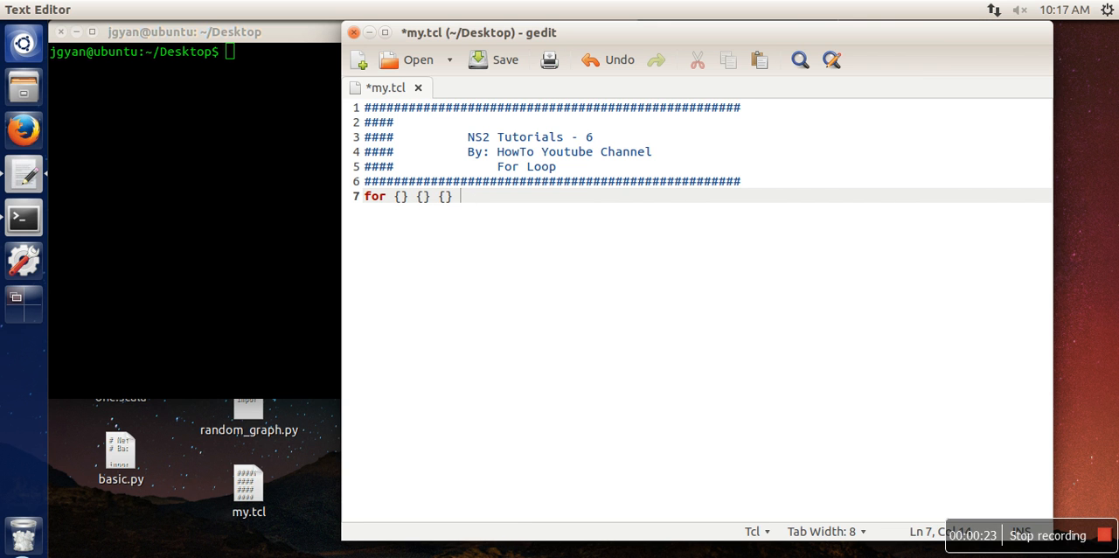
{"action": "type", "text": "{"}
{"action": "type", "text": "}"}
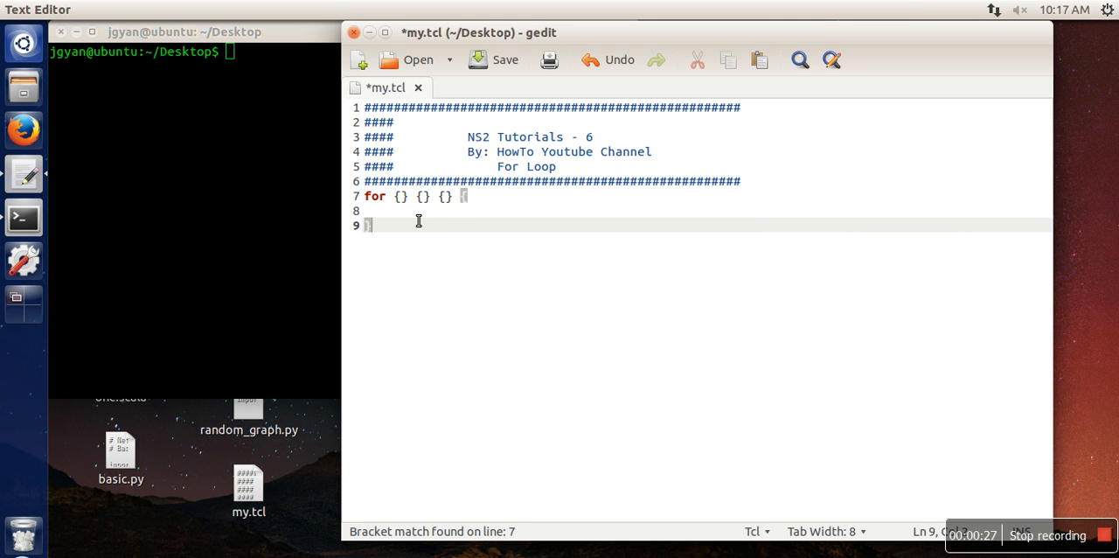
{"action": "type", "text": "{"}
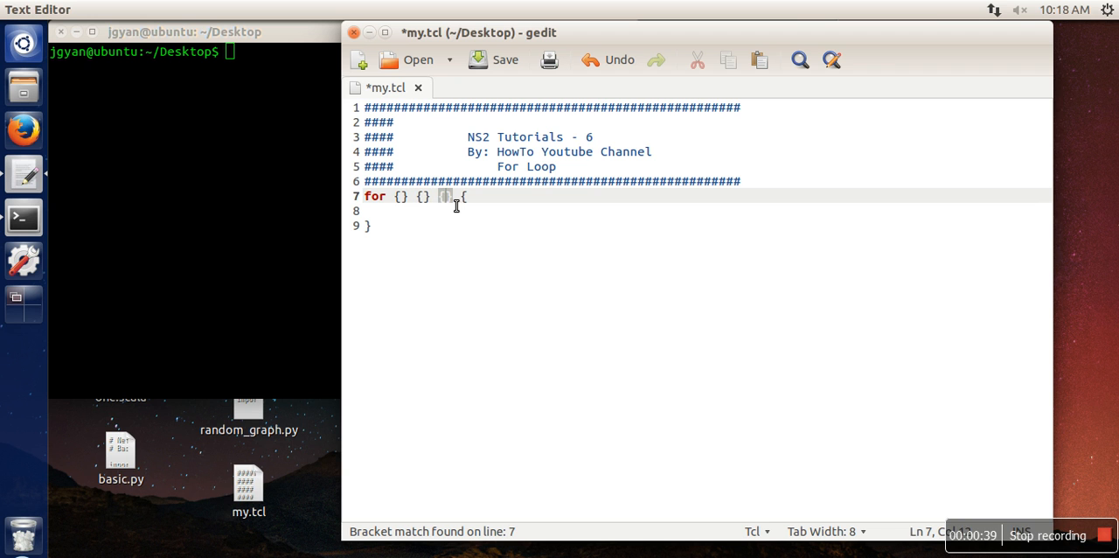
{"action": "mouse_move", "coordinate": [447, 251]}
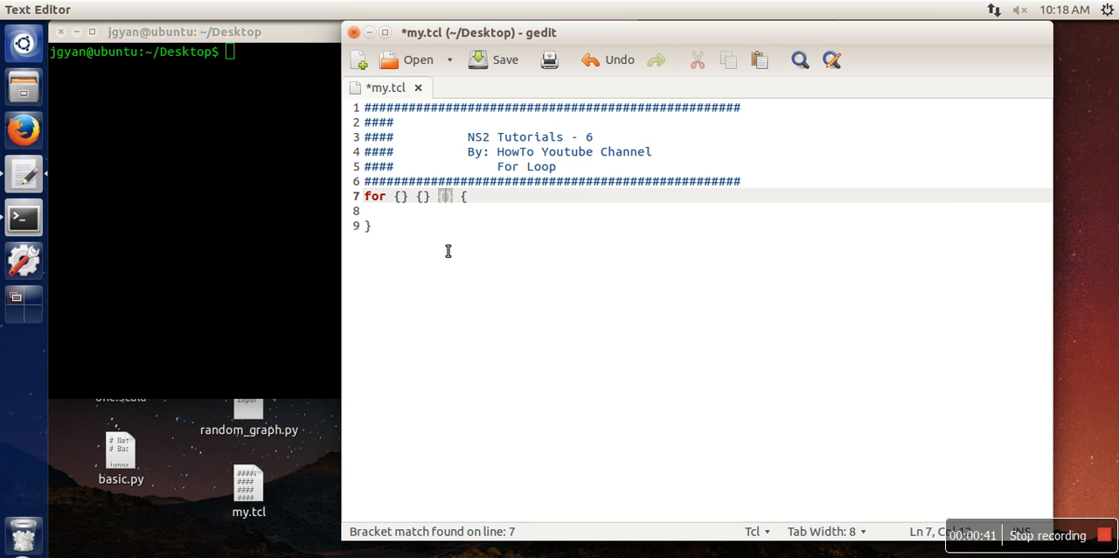
{"action": "mouse_move", "coordinate": [433, 232]}
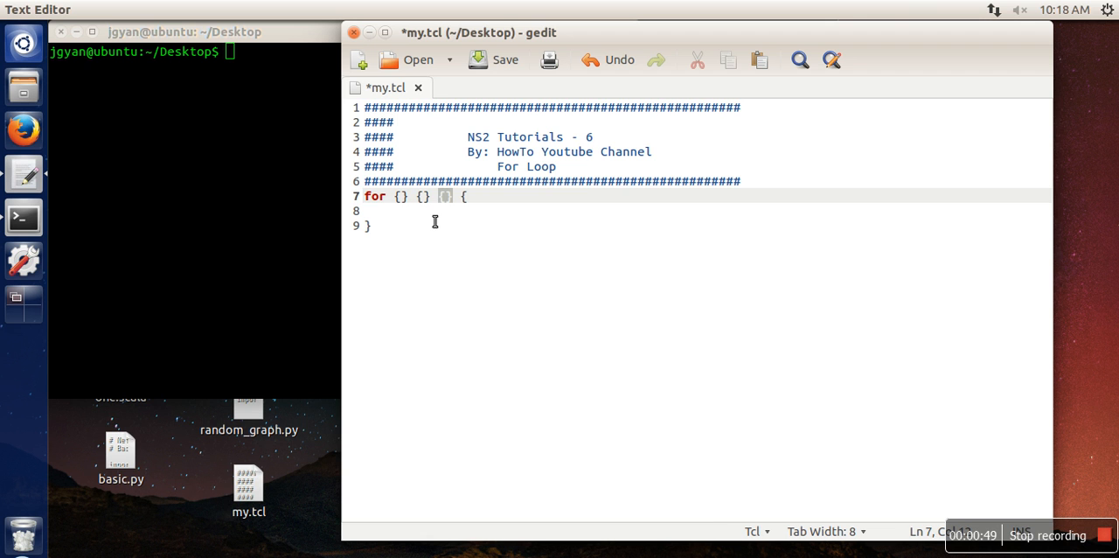
- Fill the loop header with initializer {set a 1} and condition {$a < 11}
{"action": "type", "text": "{}"}
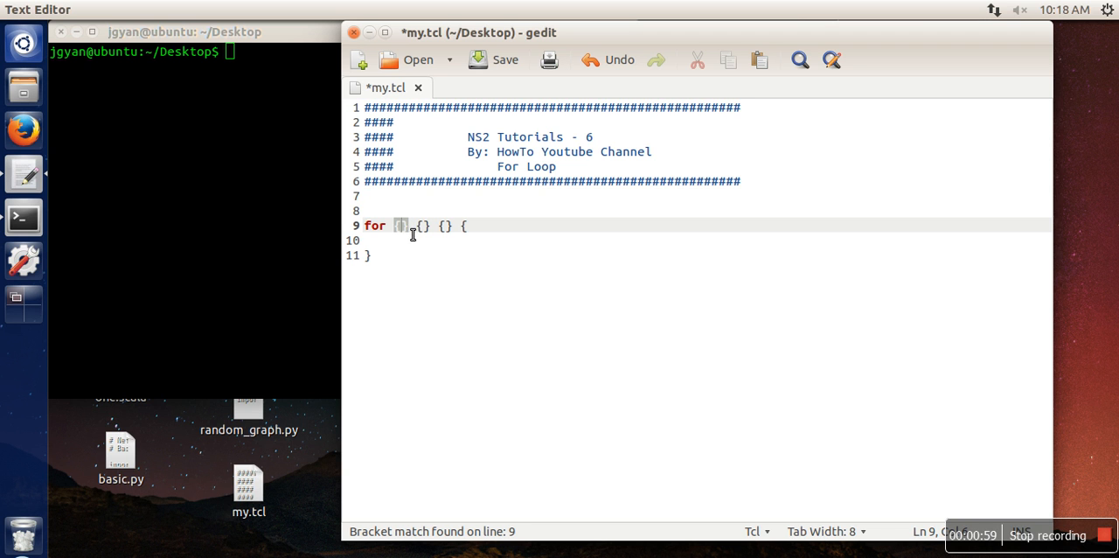
{"action": "mouse_move", "coordinate": [484, 331]}
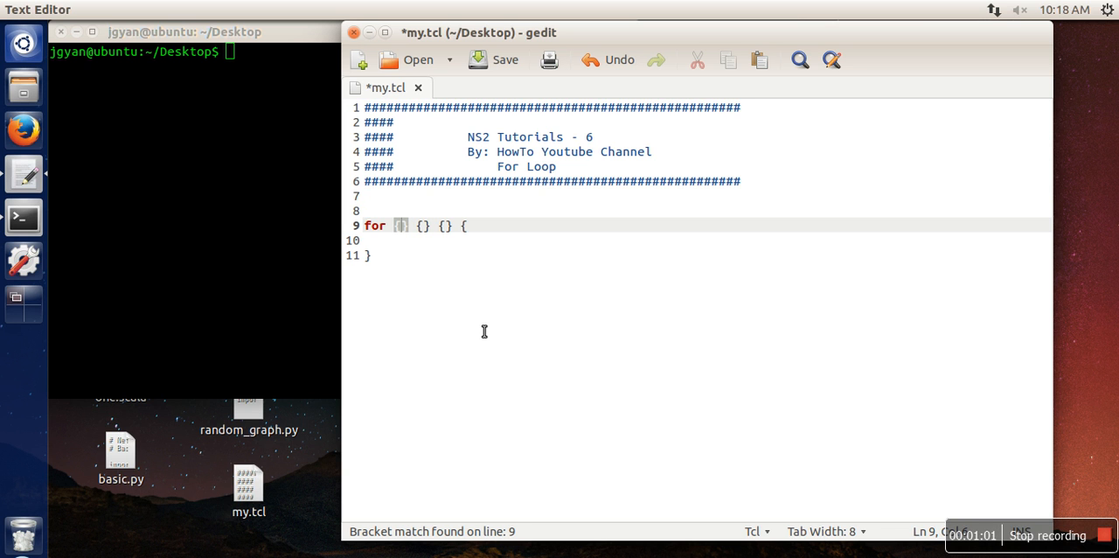
{"action": "type", "text": "set"}
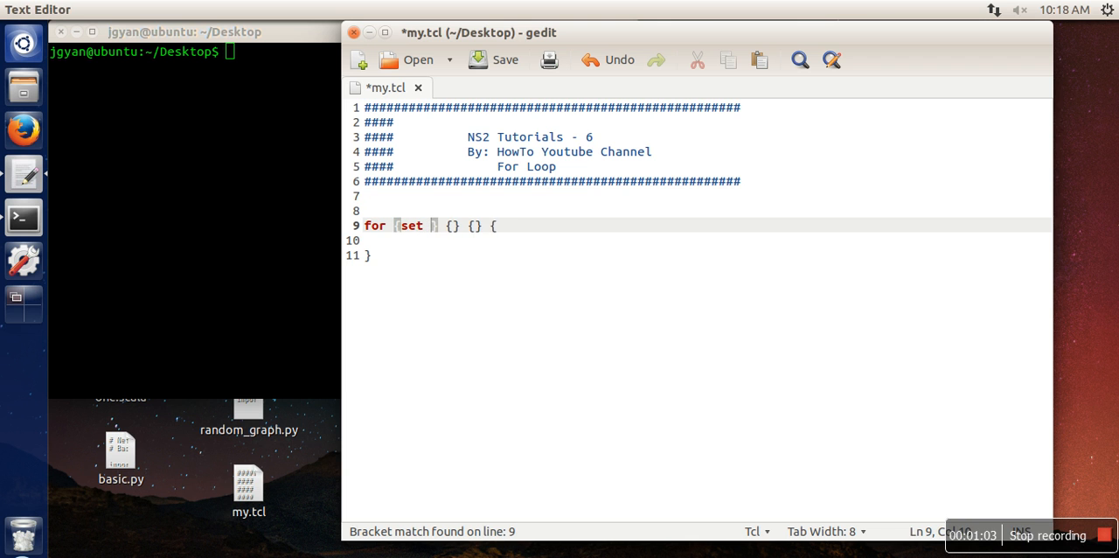
{"action": "type", "text": "a 1"}
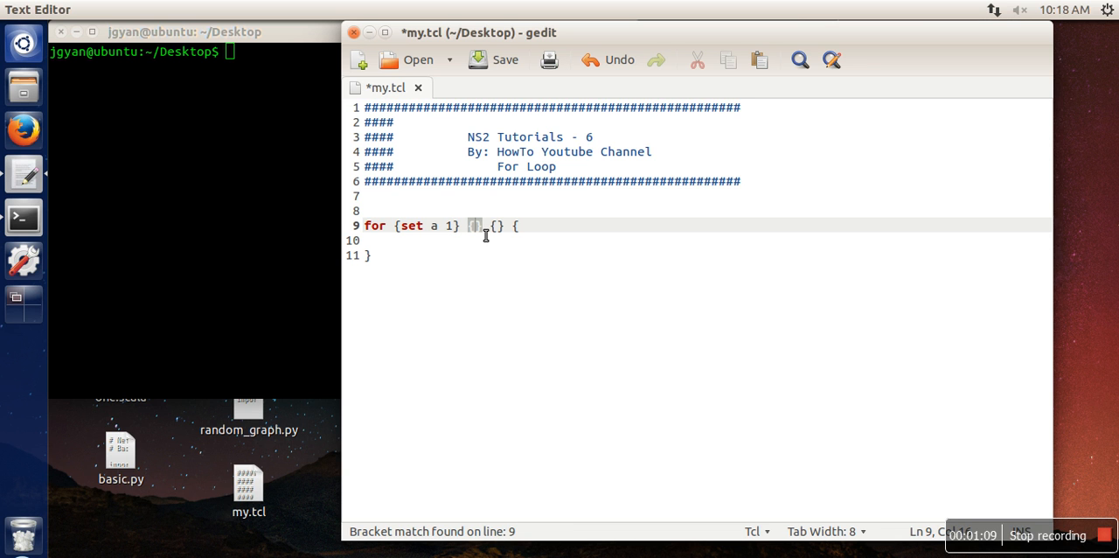
{"action": "type", "text": "$"}
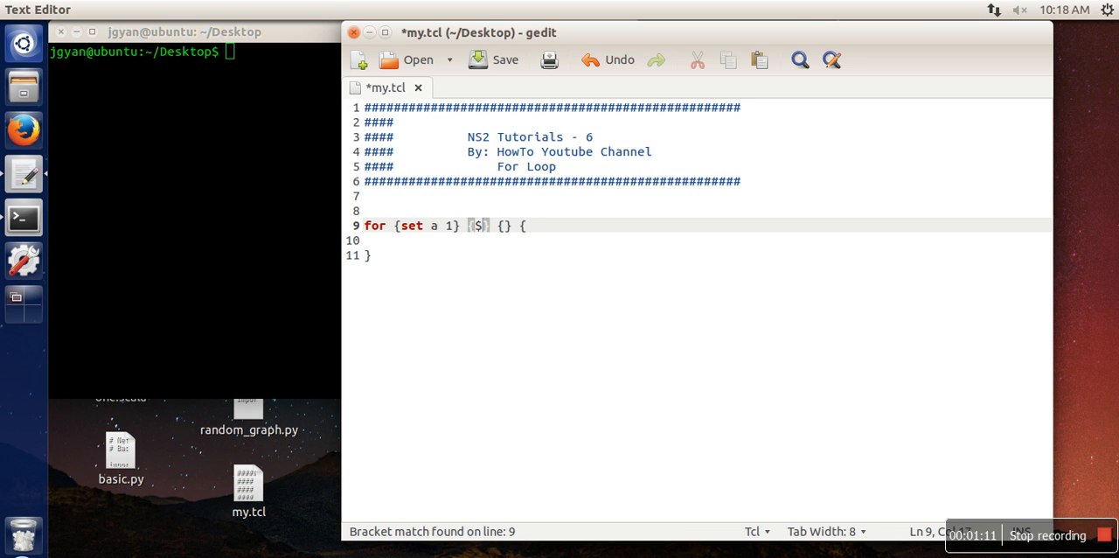
{"action": "type", "text": "a <"}
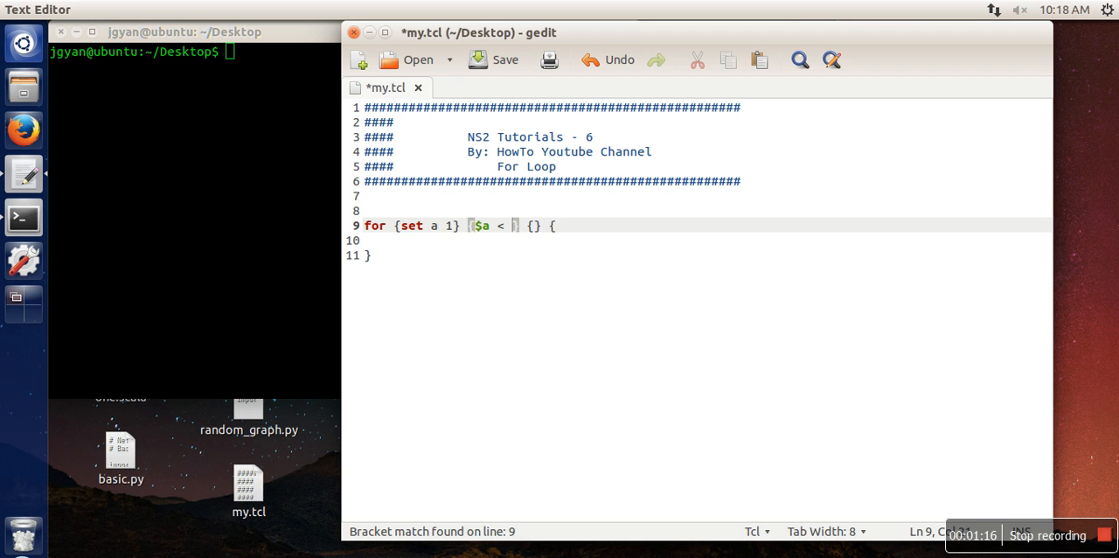
{"action": "type", "text": "11"}
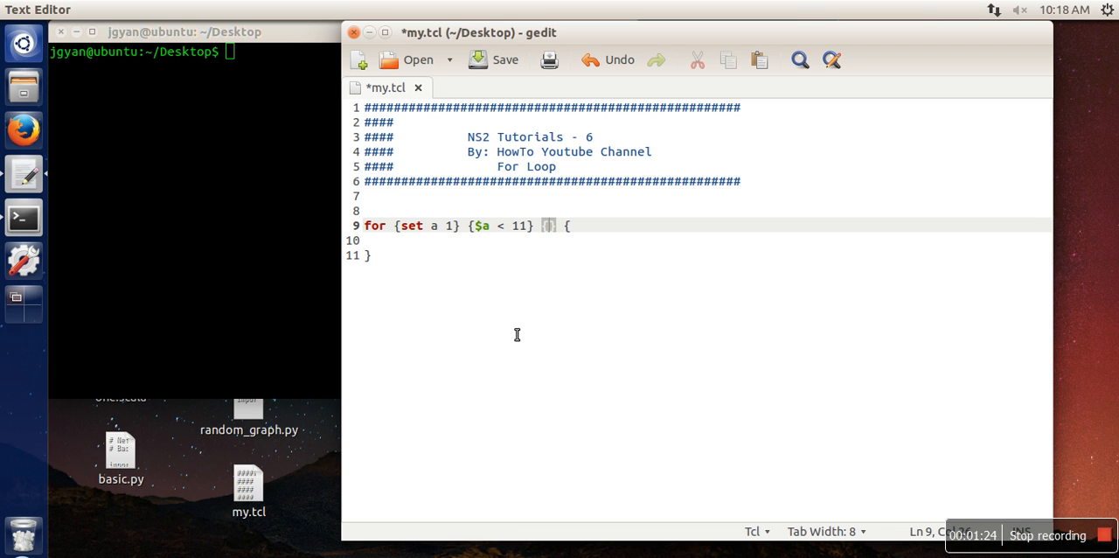
- Set the increment part to {incr a} and begin the body with puts
{"action": "type", "text": "int"}
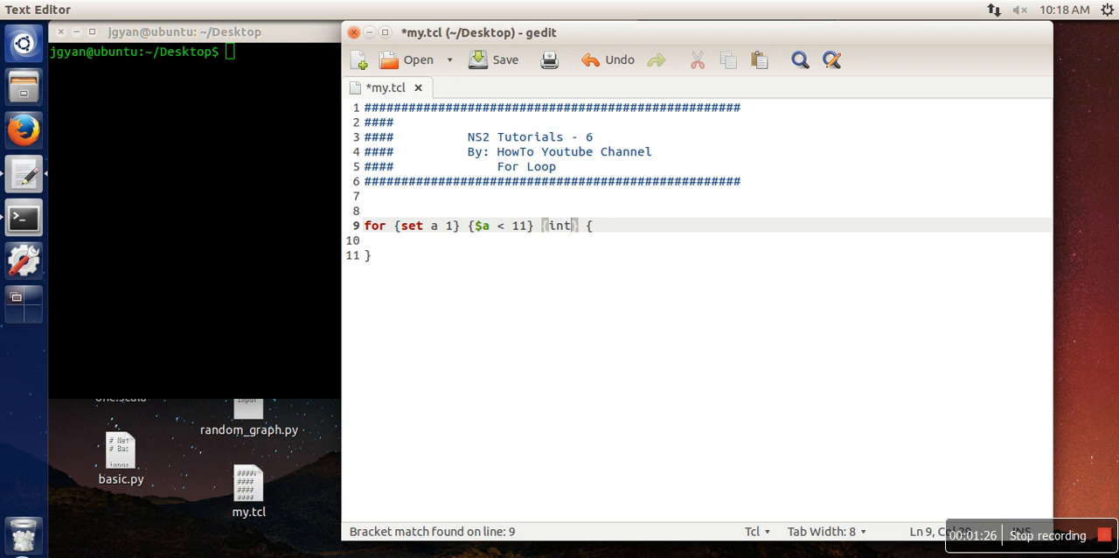
{"action": "type", "text": "incr"}
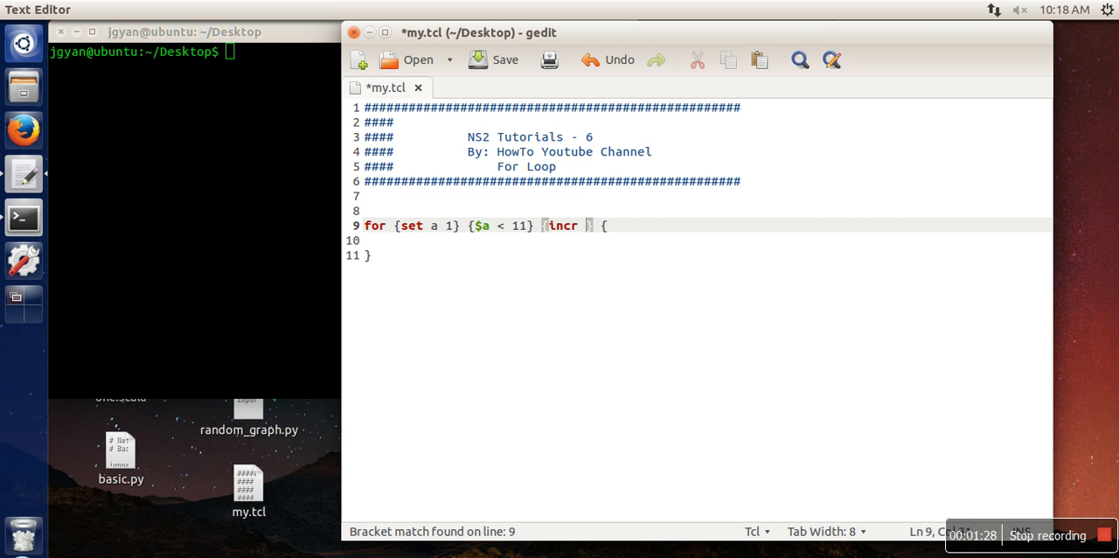
{"action": "type", "text": "a"}
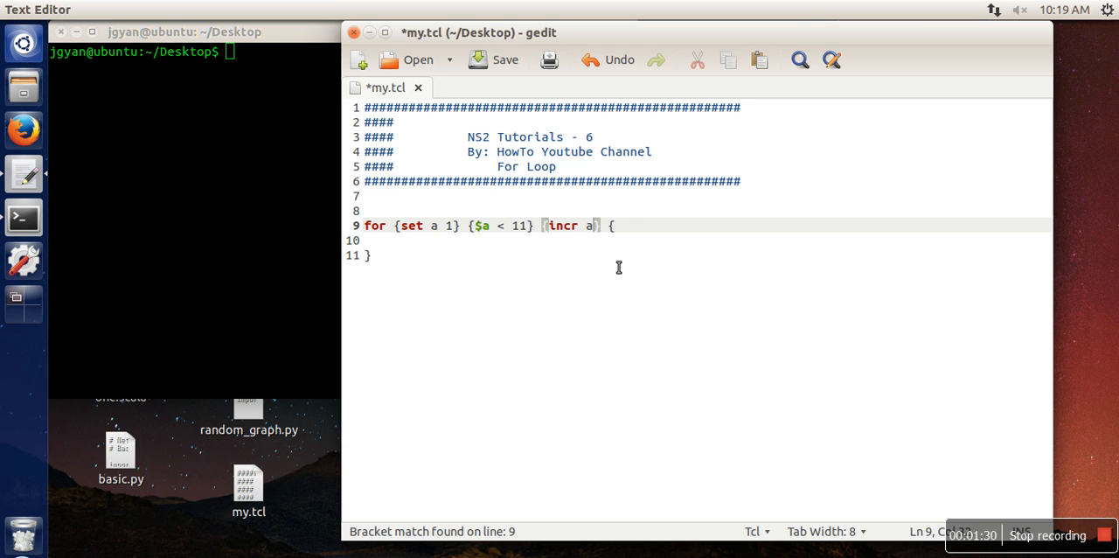
{"action": "mouse_move", "coordinate": [448, 252]}
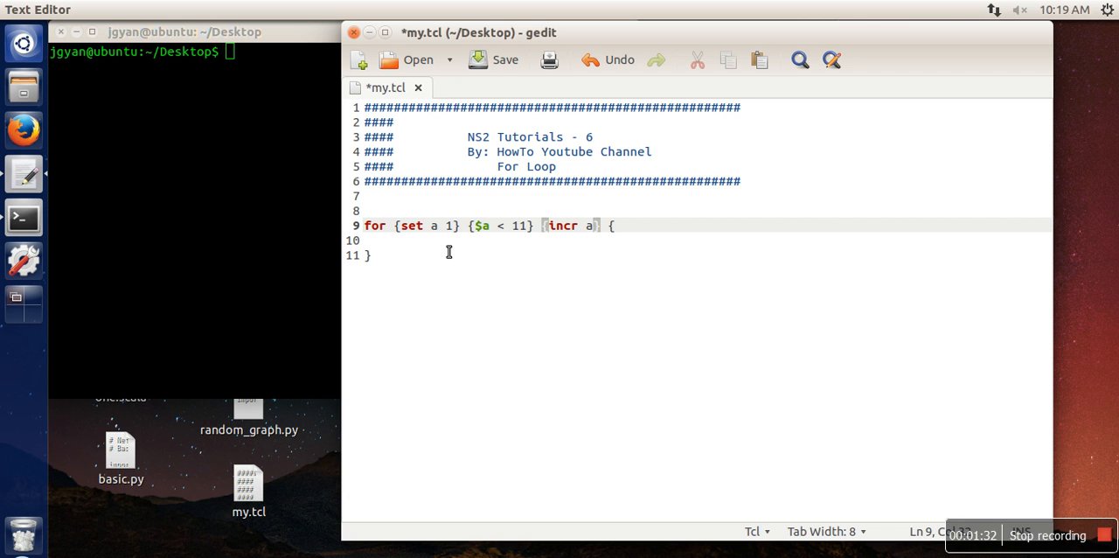
{"action": "type", "text": "puts"}
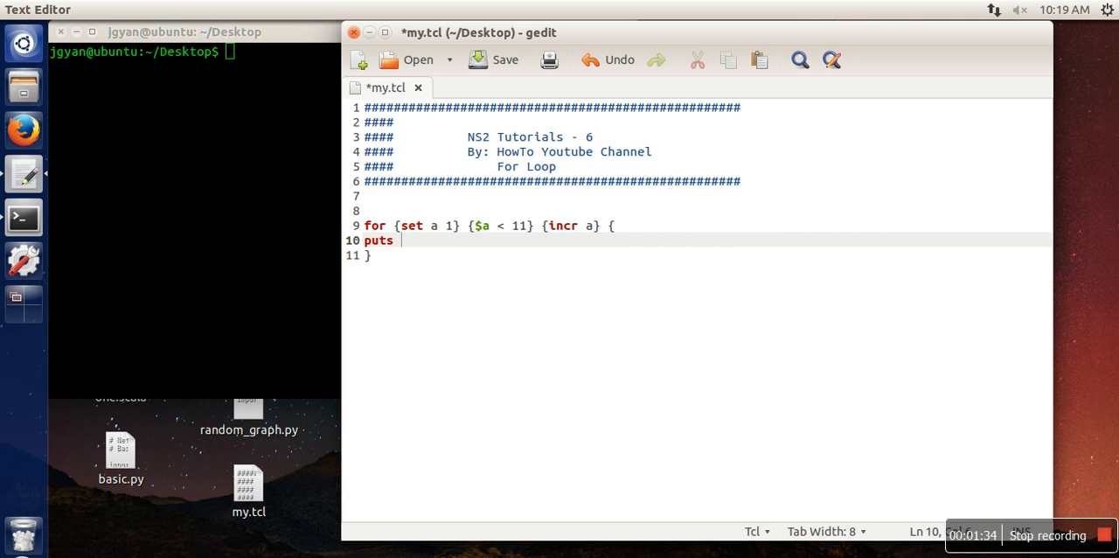
- Make the body 'puts $a' and run my.tcl with ns to print 1 to 10
{"action": "type", "text": "$a"}
{"action": "left_click", "coordinate": [194, 51]}
{"action": "type", "text": "ns my.tcl"}
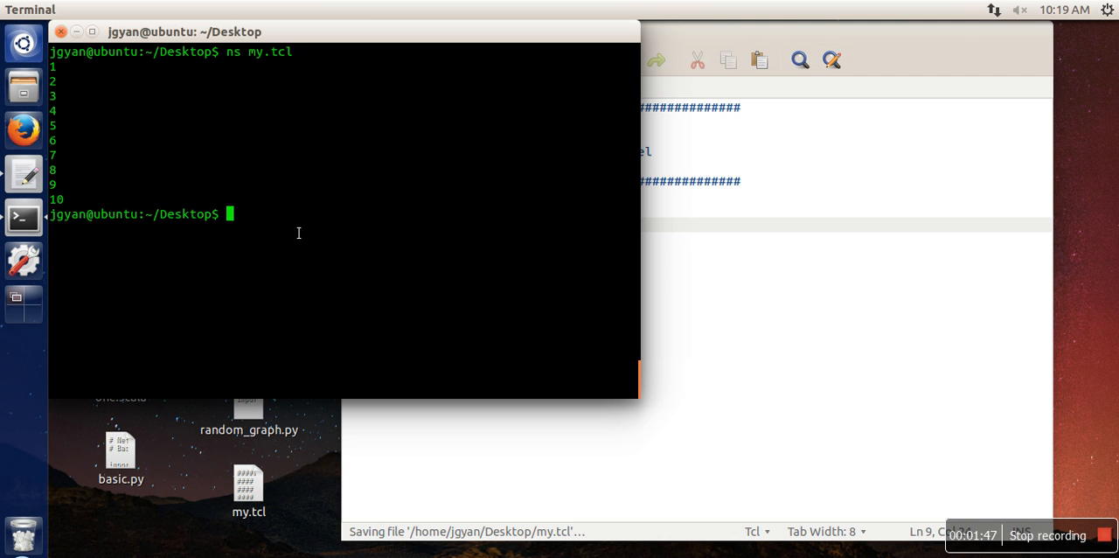
{"action": "key", "text": "Return"}
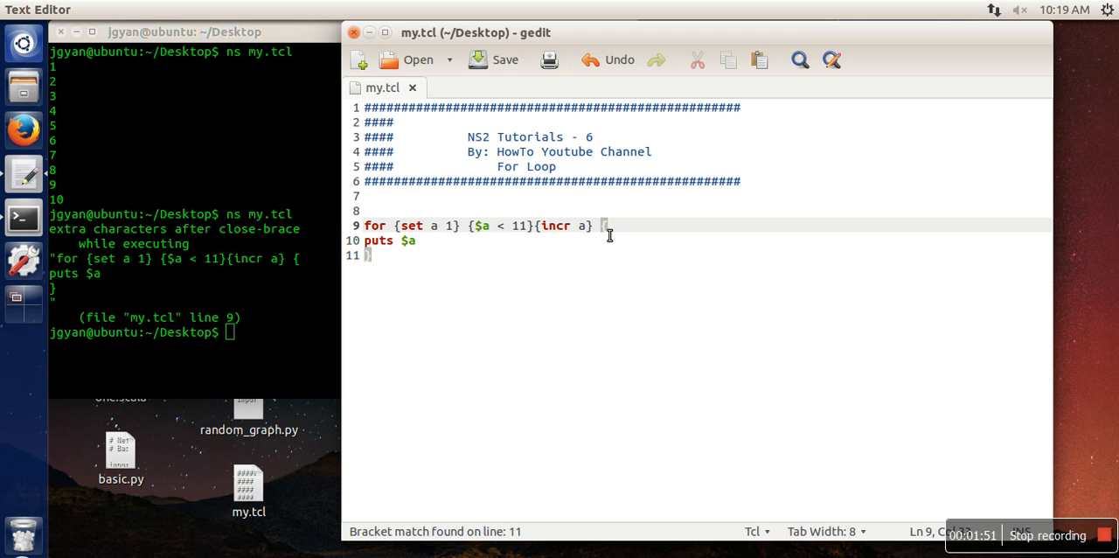
{"action": "mouse_move", "coordinate": [543, 248]}
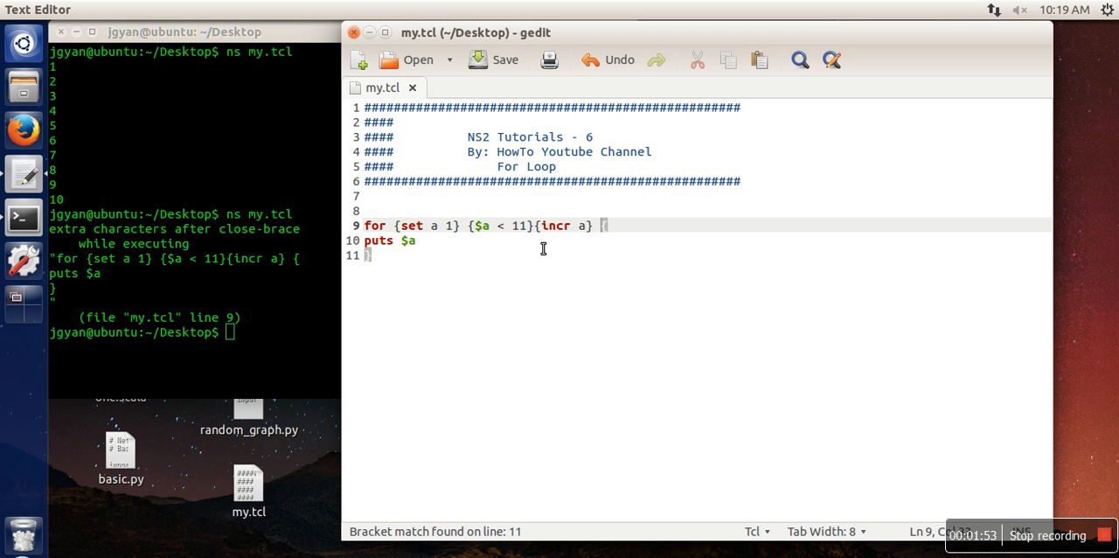
{"action": "mouse_move", "coordinate": [546, 230]}
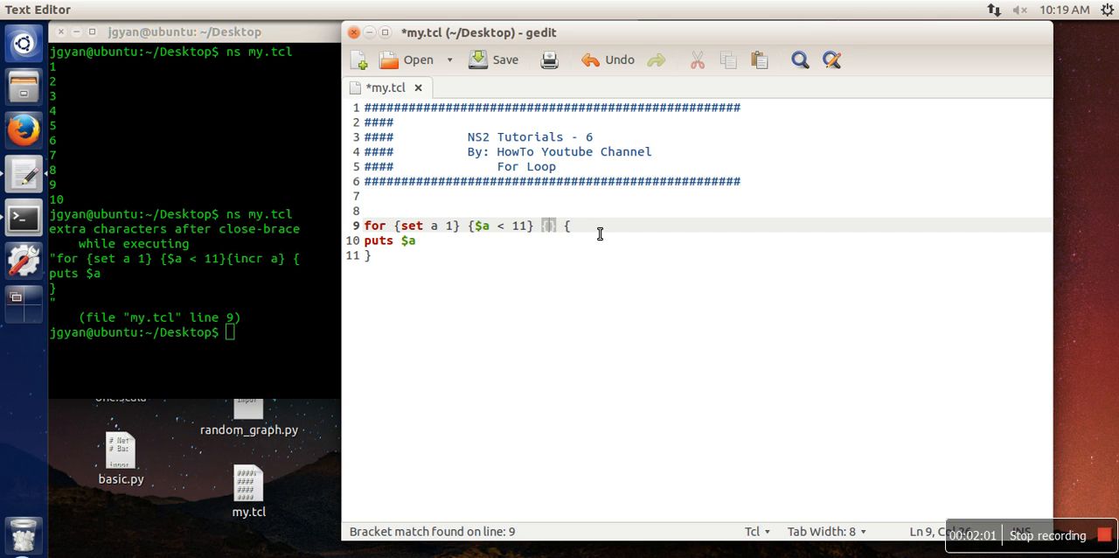
{"action": "mouse_move", "coordinate": [564, 269]}
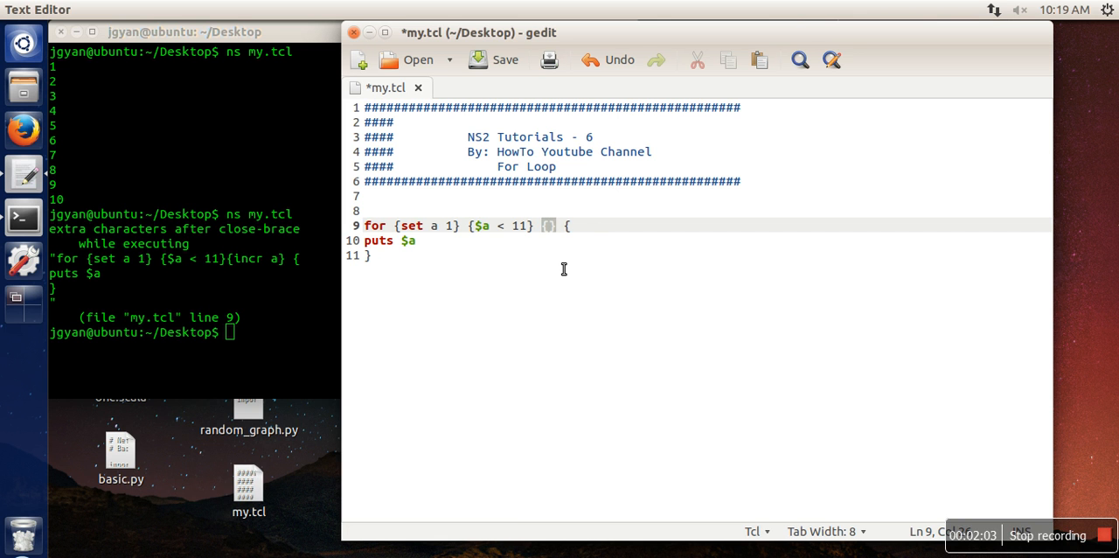
{"action": "mouse_move", "coordinate": [559, 243]}
{"action": "type", "text": "#"}
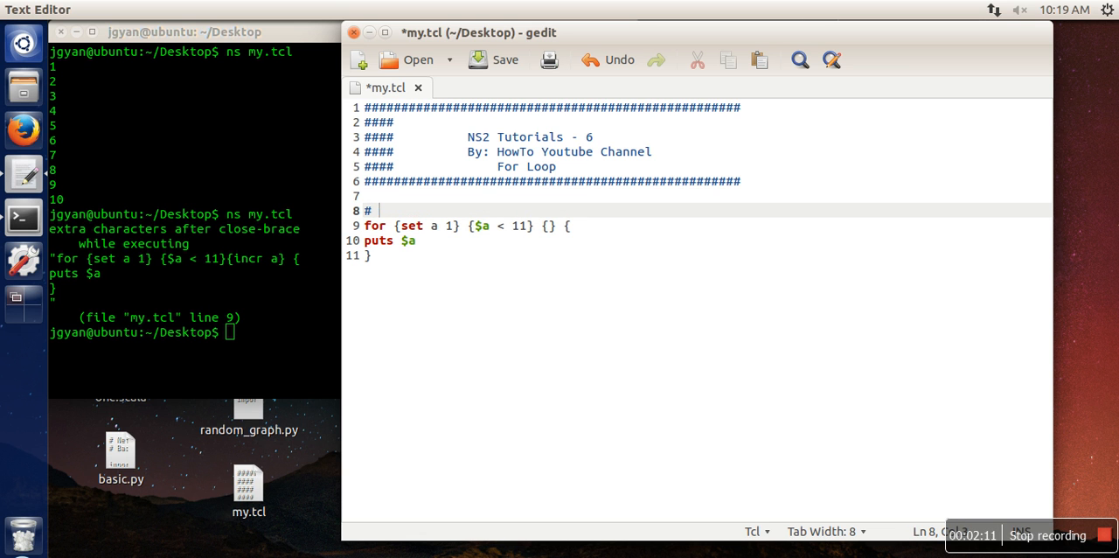
- Add comment '# a=a+1' and rewrite the increment as {set a expr $a + 1}
{"action": "type", "text": "a=a+!"}
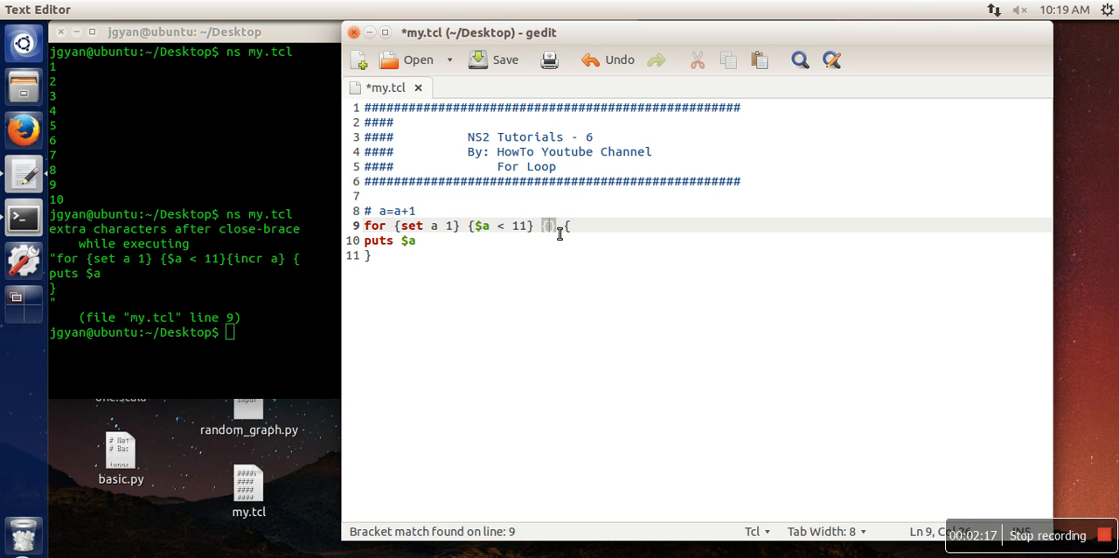
{"action": "type", "text": "set a"}
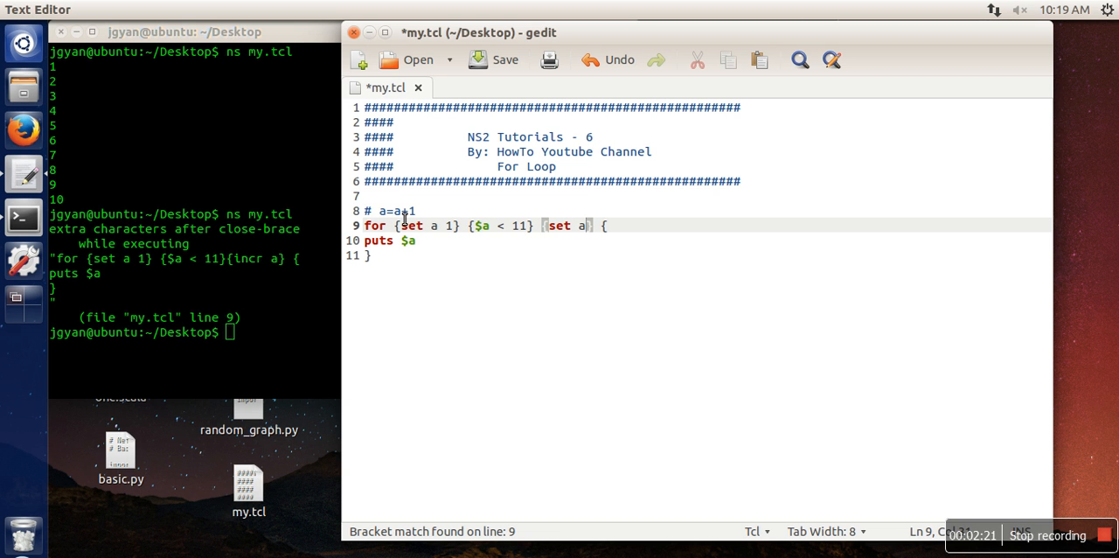
{"action": "mouse_move", "coordinate": [578, 217]}
{"action": "type", "text": " expr $a "}
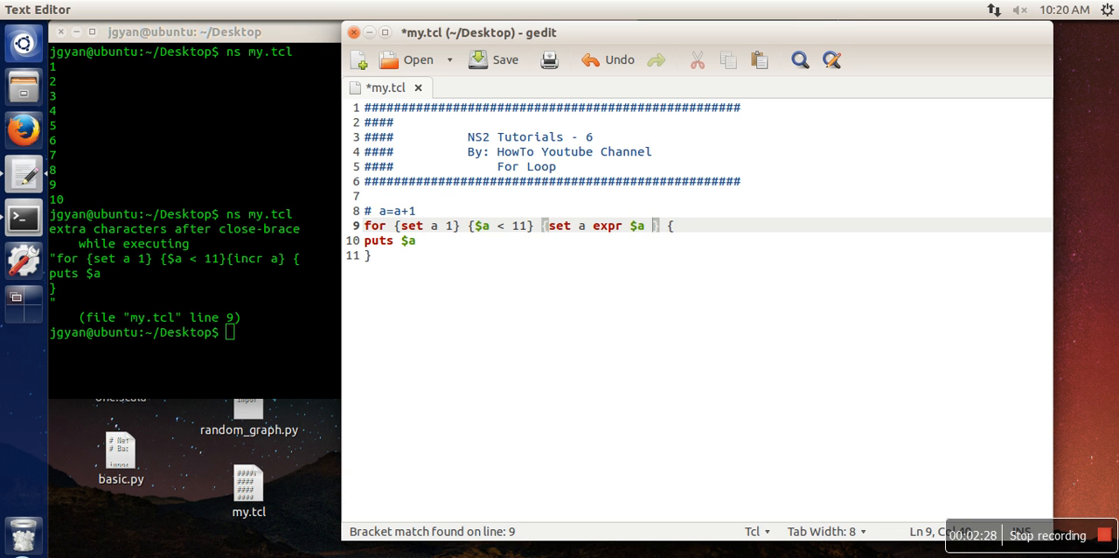
{"action": "type", "text": "+1"}
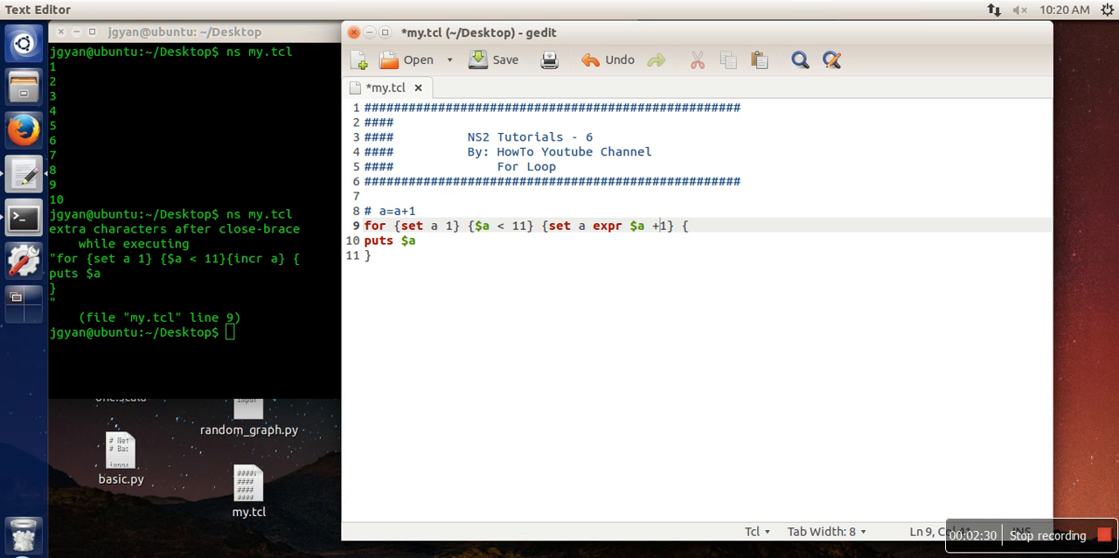
{"action": "type", "text": "\" \""}
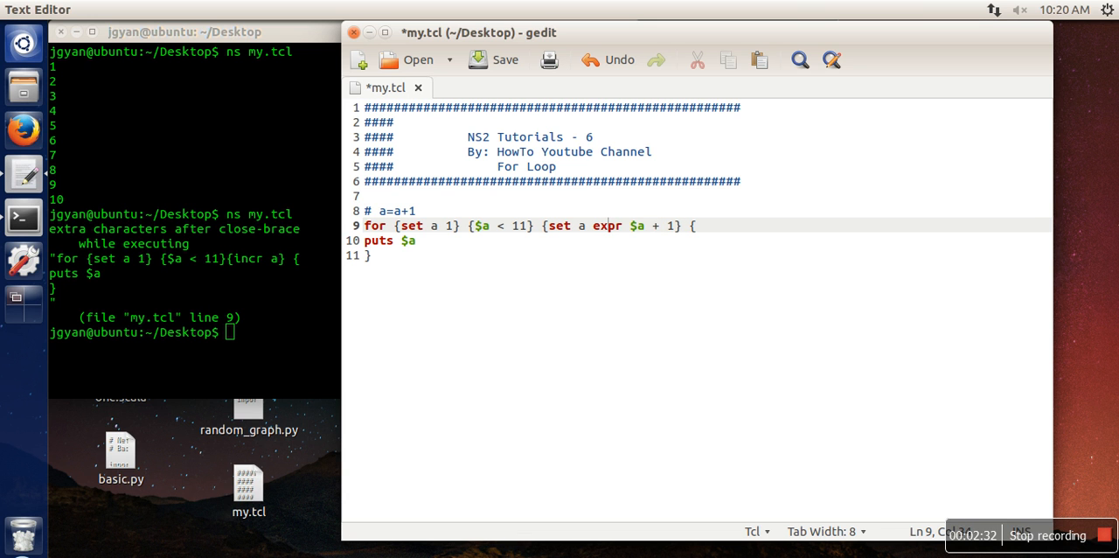